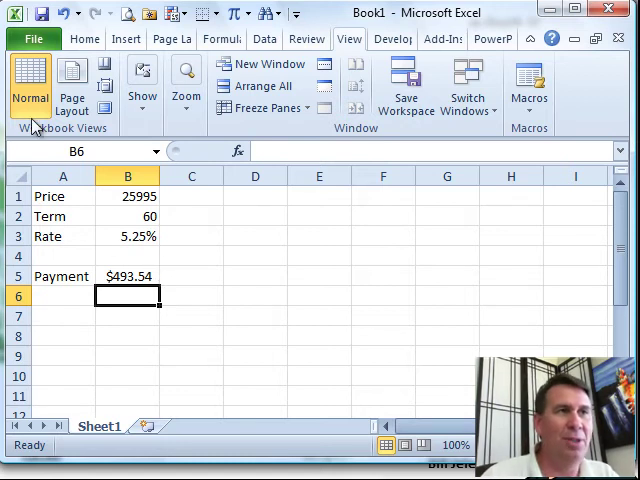
# Start Save As for the loan payment workbook via the File menu
pyautogui.click(33, 38)
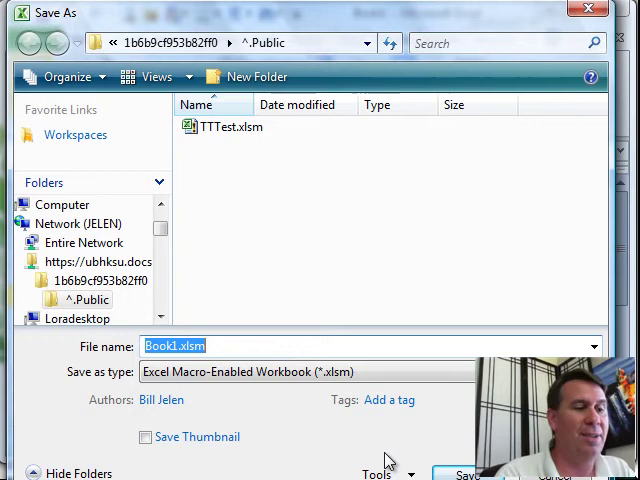
pyautogui.write('LoanC')
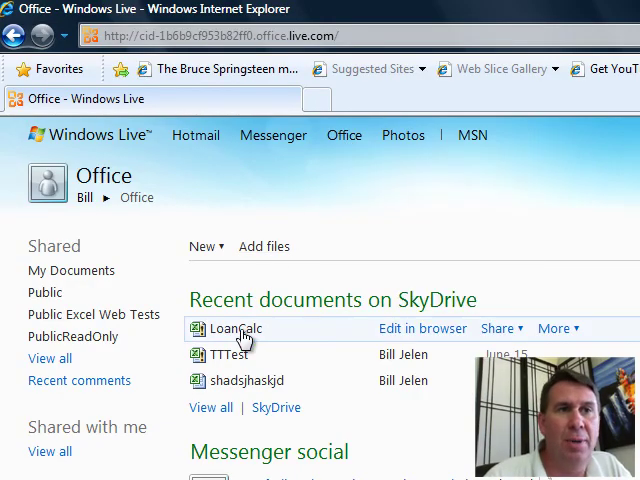
pyautogui.moveTo(233, 328)
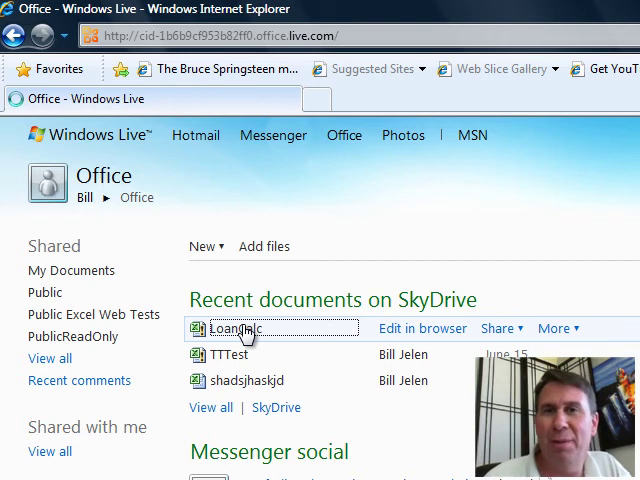
# Open LoanCalc from Recent documents on the Windows Live Office page
pyautogui.click(227, 328)
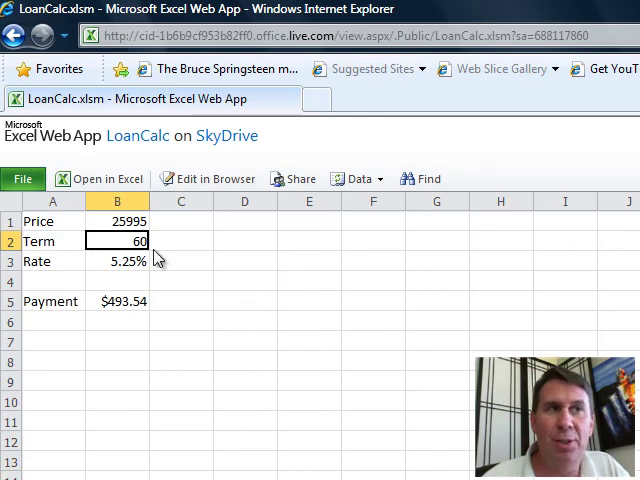
pyautogui.moveTo(104, 178)
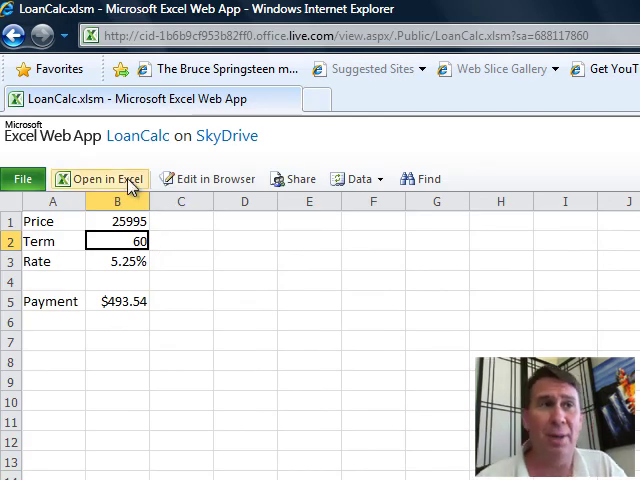
# Switch the LoanCalc workbook into Edit in Browser mode
pyautogui.click(104, 178)
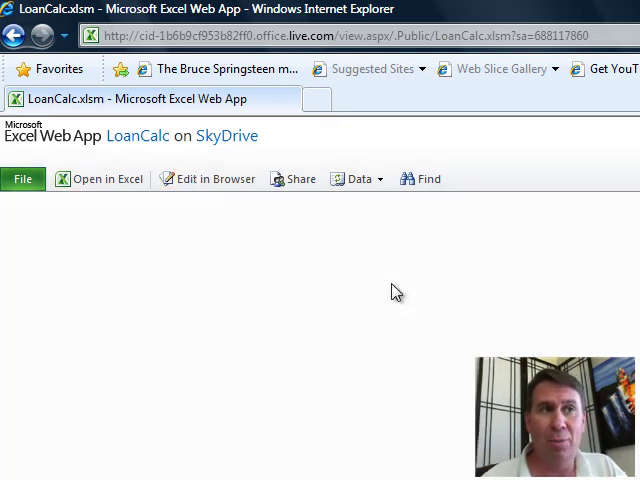
# Select cell B1 to enter the new price of 29995
pyautogui.click(213, 178)
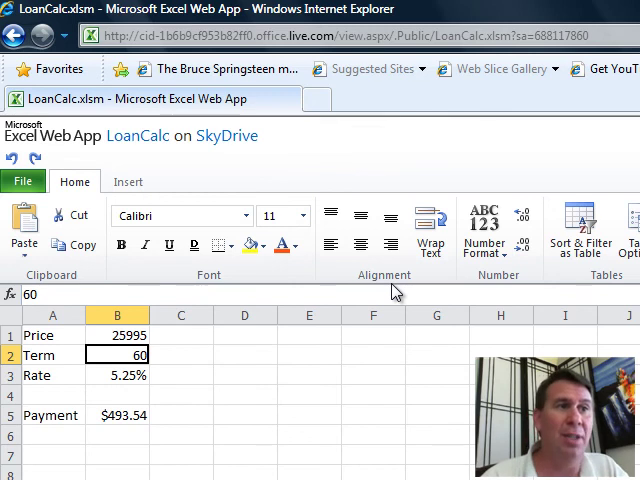
pyautogui.click(116, 335)
pyautogui.write('29995')
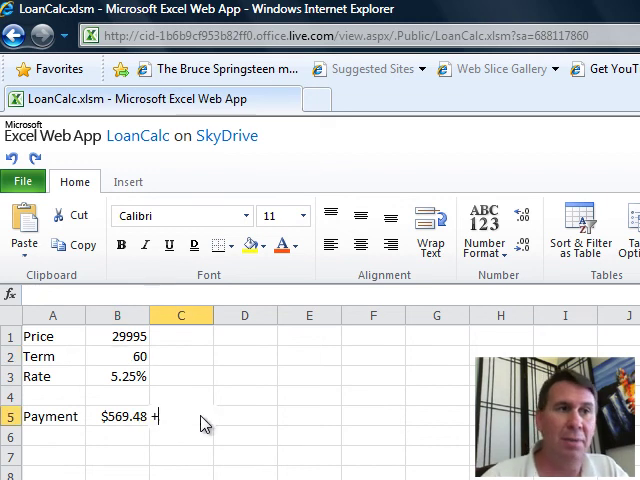
# Enter =2*B5 in cell C5 to show the doubled payment, $1,138.97
pyautogui.write('2*')
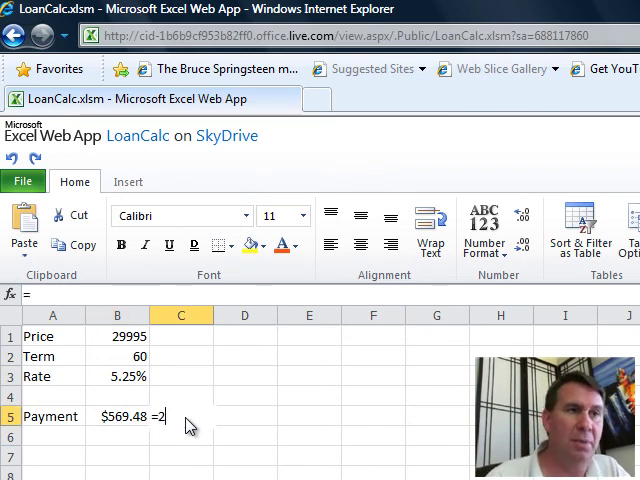
pyautogui.write('*B5')
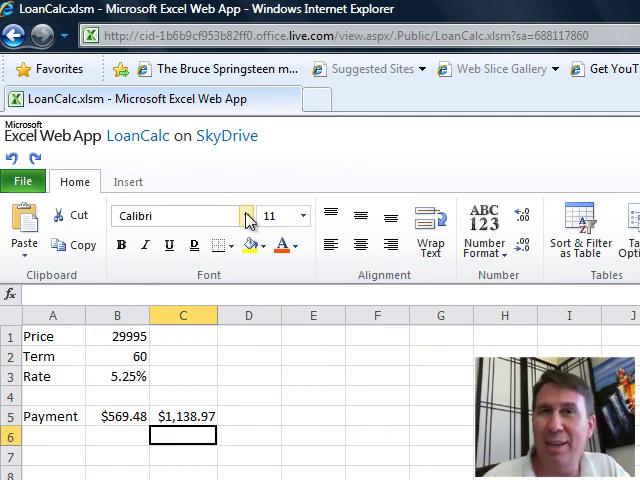
pyautogui.moveTo(252, 397)
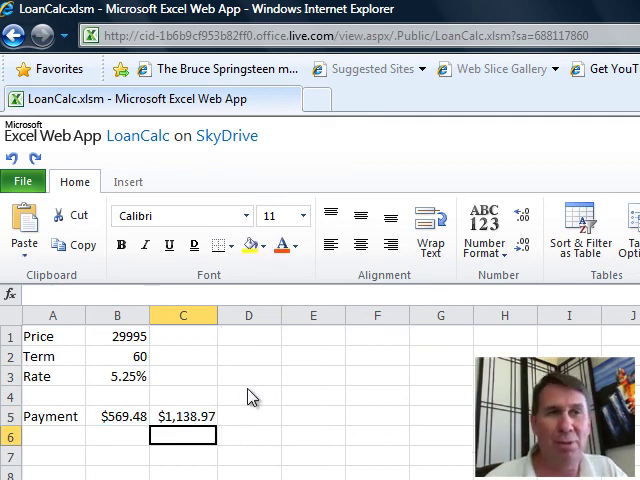